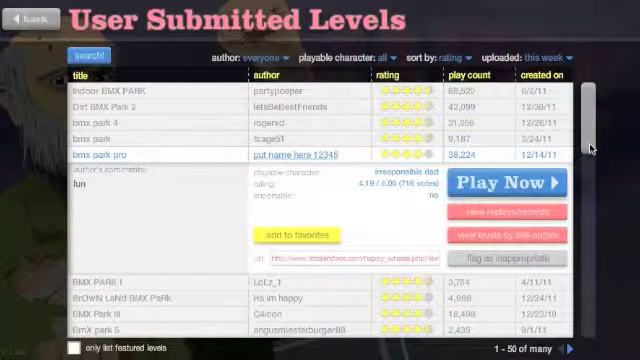
# Step: Scroll the user-submitted levels list to the BMX PARK I entry and show its details
pyautogui.scroll(-3)
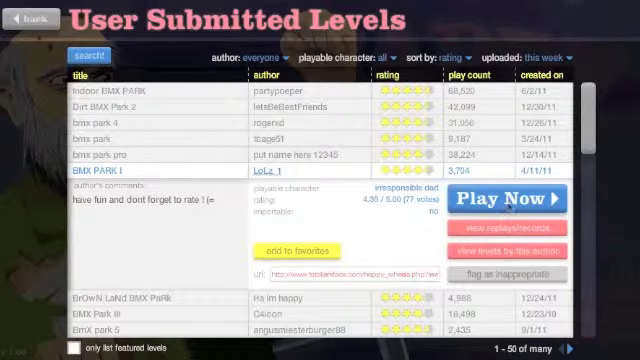
# Step: Start BMX PARK I and ride it to the finish, winning in about 39 seconds
pyautogui.click(512, 198)
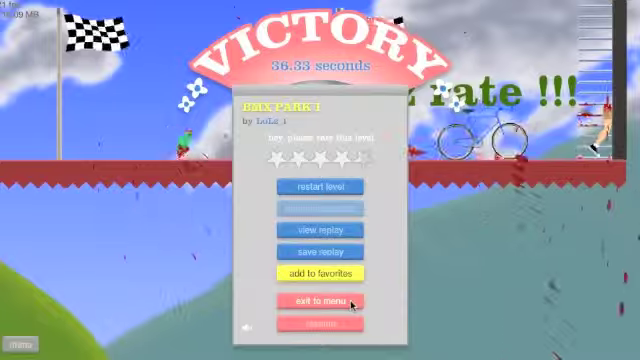
# Step: Return to the menu, load BMX Park III and ride until the rider crashes
pyautogui.click(324, 300)
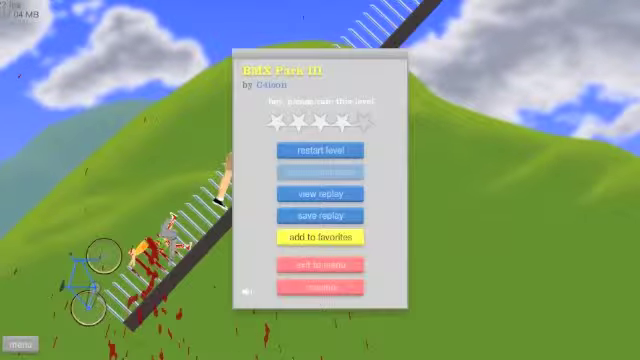
# Step: Restart BMX Park III and complete it, reaching victory in 19.70 seconds
pyautogui.click(320, 148)
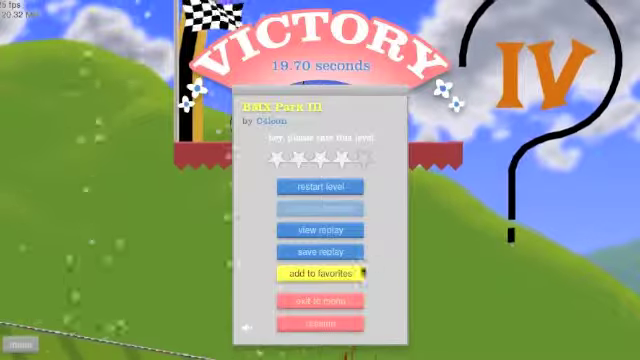
# Step: Return to the menu and load another author's BMX park level with its options showing
pyautogui.click(330, 300)
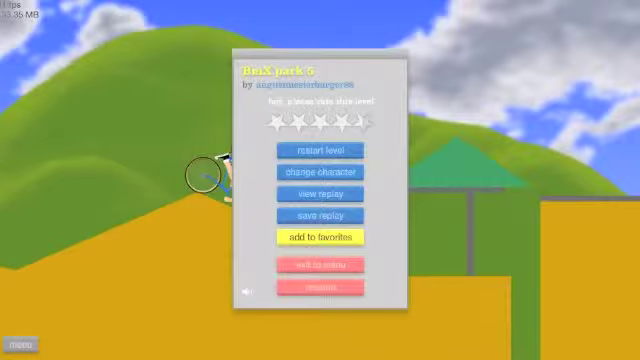
# Step: Switch to another author's BMX Park level and ride until the Try again prompt appears
pyautogui.click(320, 148)
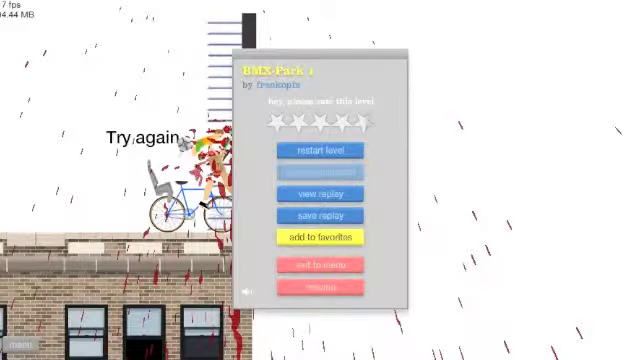
# Step: Go back to the levels browser and show another author's BMX Park I entry details
pyautogui.click(320, 148)
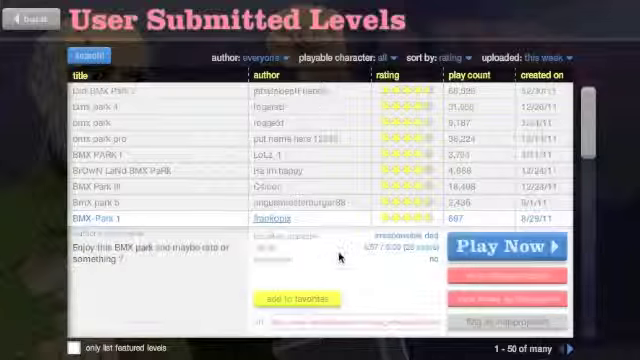
# Step: Sort the levels by rating and show the 'bmx park' entry's info panel
pyautogui.scroll(-3)
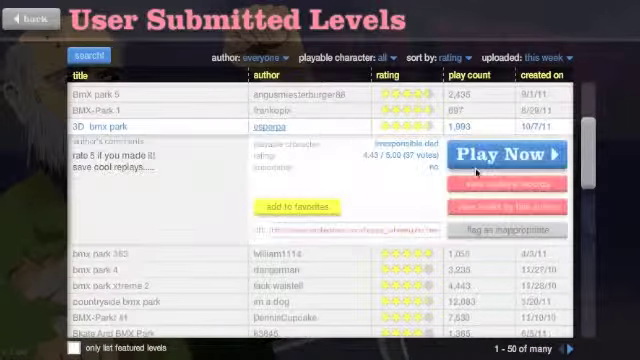
pyautogui.click(510, 156)
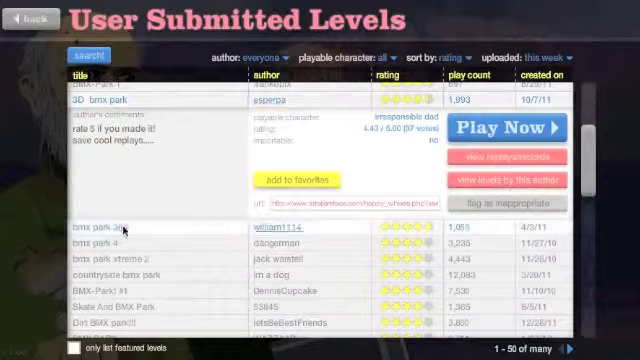
# Step: Start the bmx park level and ride it to the finish, reaching the Victory dialog
pyautogui.click(512, 128)
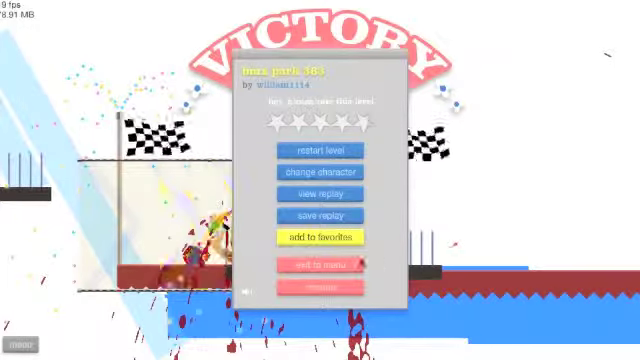
pyautogui.click(330, 264)
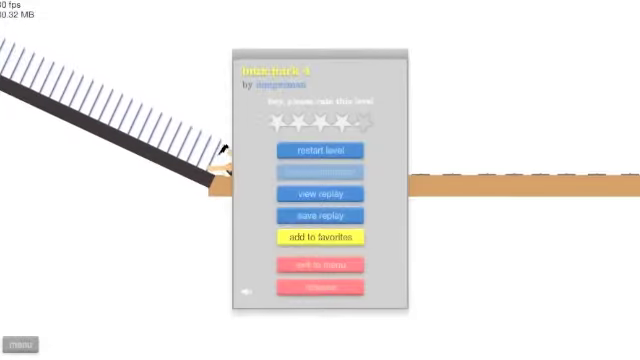
# Step: Return to the levels list and show the 'bigger and more extreme' BMX park entry's comments
pyautogui.click(324, 150)
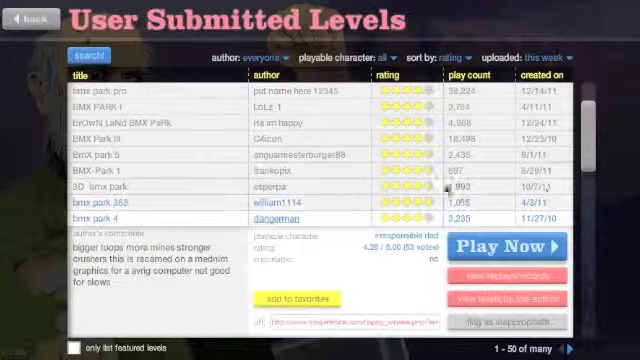
# Step: Scroll the User Submitted Levels list to reach the BMX park extreme 2 entry
pyautogui.scroll(-3)
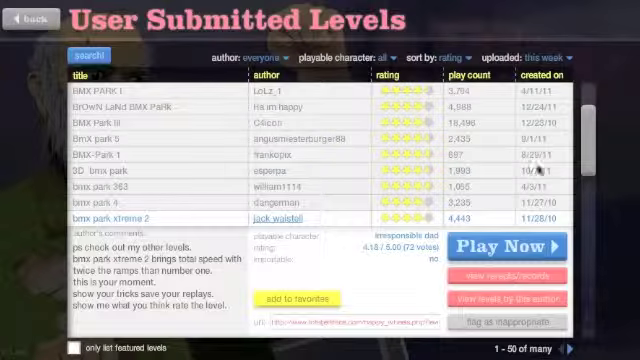
# Step: Choose a BMX park level by another author and load it to its rating-star menu
pyautogui.scroll(-3)
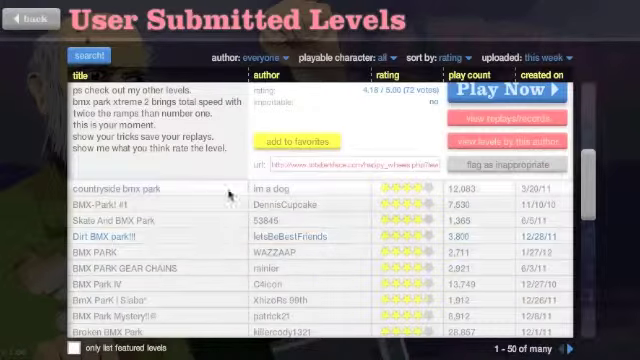
pyautogui.click(500, 92)
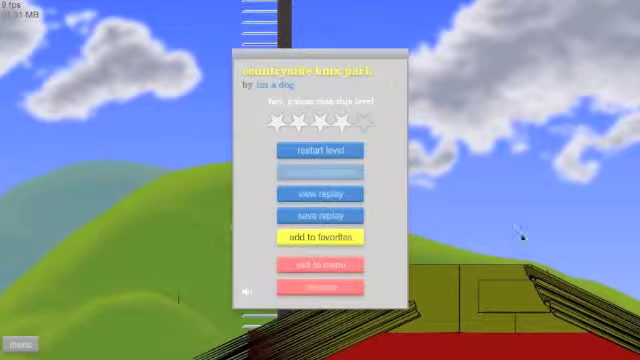
pyautogui.moveTo(324, 152)
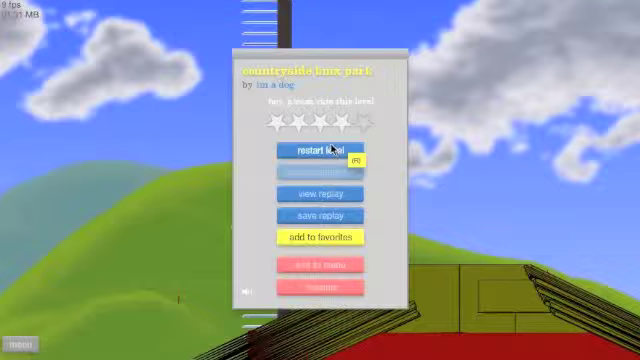
# Step: Restart the awesome bmx park level and ride it until the rider crashes
pyautogui.click(328, 152)
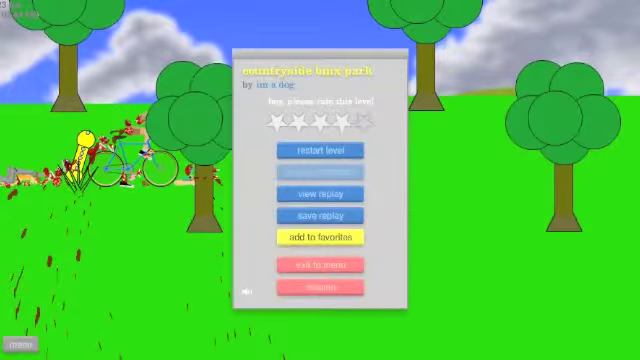
pyautogui.click(318, 148)
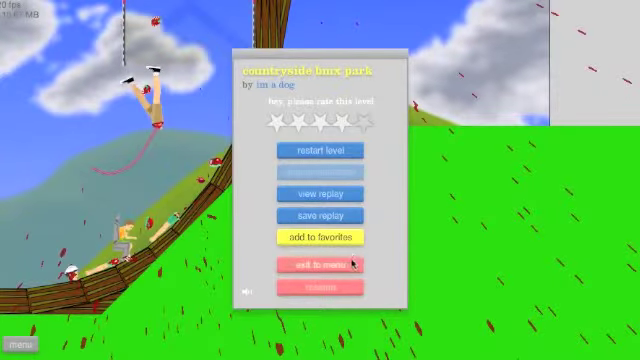
# Step: Return to the level browser and start a new BMX park level with Play Now
pyautogui.click(320, 264)
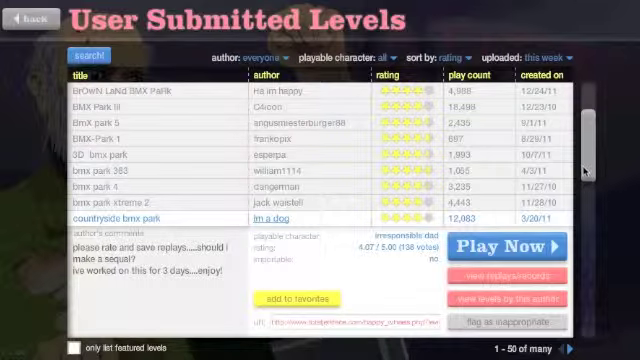
pyautogui.scroll(-3)
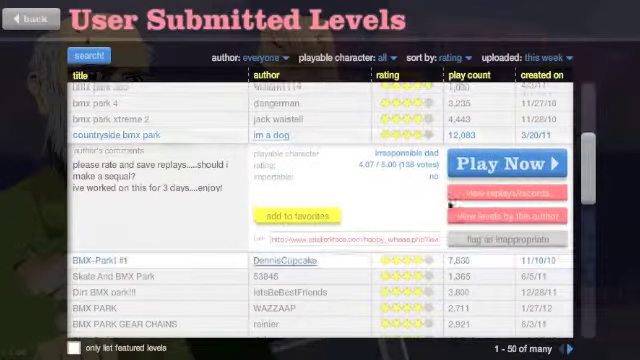
pyautogui.click(496, 164)
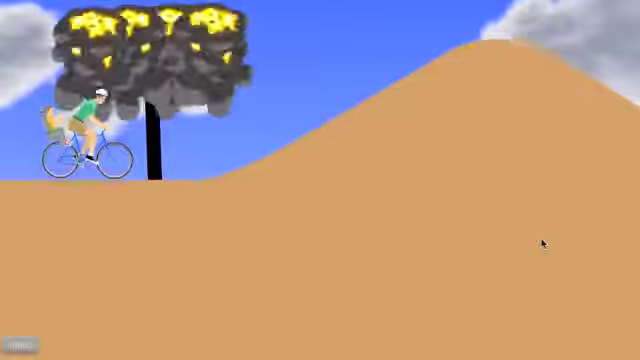